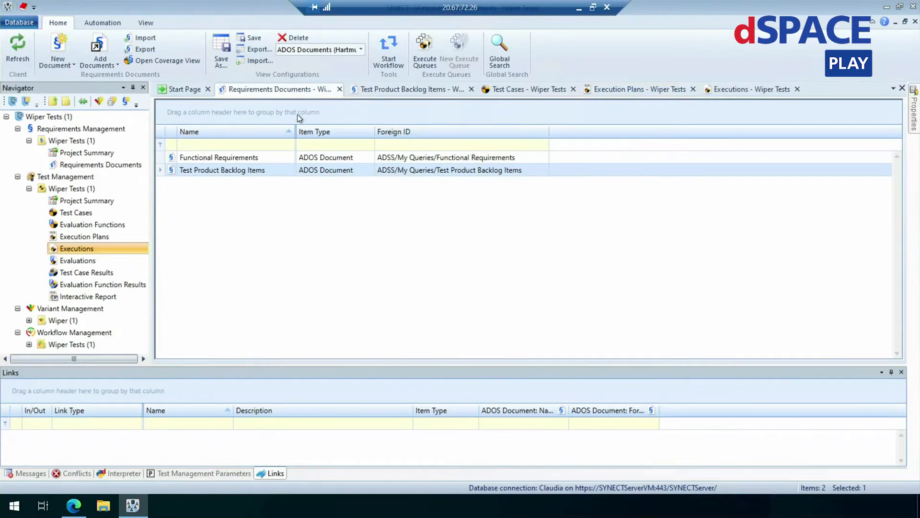
pyautogui.moveTo(278, 91)
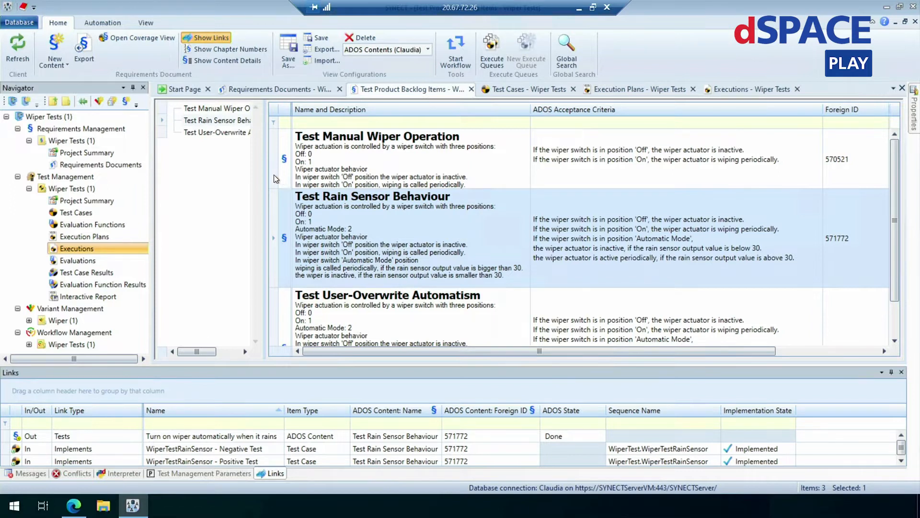
# Step: Check the Manual Wiper Operation and User-Overwrite Automatism links, finding WiperTestRainSwitchOff only Specified
pyautogui.click(378, 136)
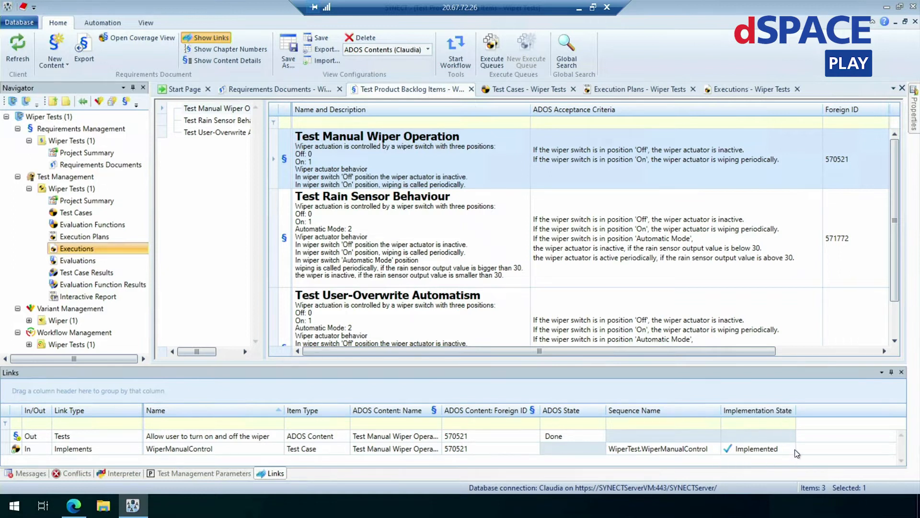
pyautogui.moveTo(359, 317)
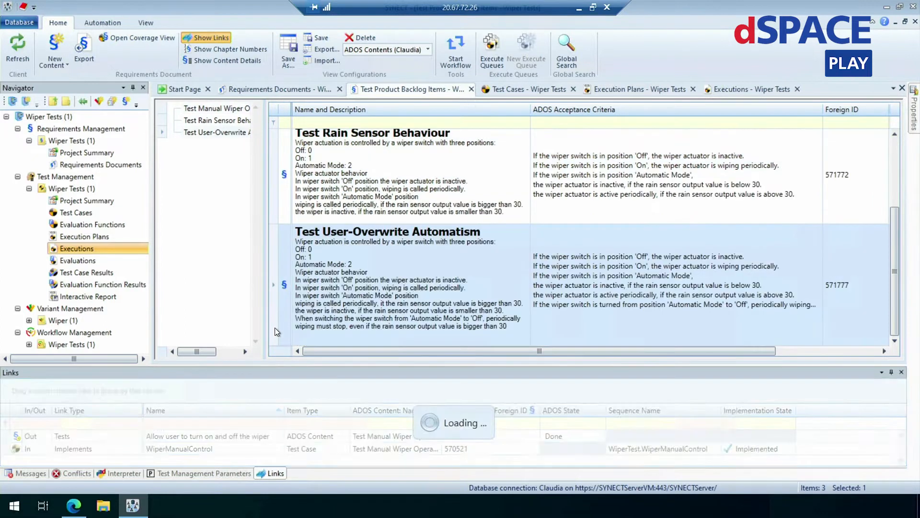
pyautogui.click(388, 231)
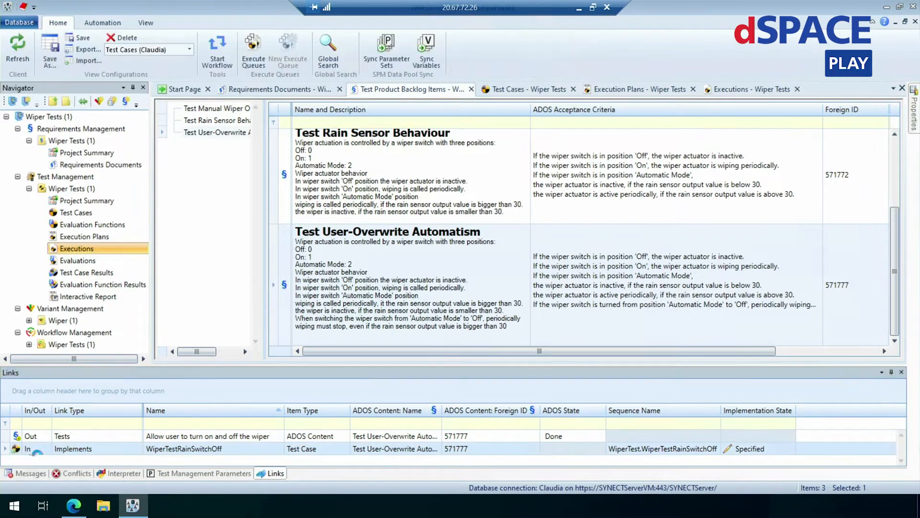
# Step: Show the Wiper Tests test case list with WiperTestRainSwitchOff Specified beside three passed tests
pyautogui.click(525, 90)
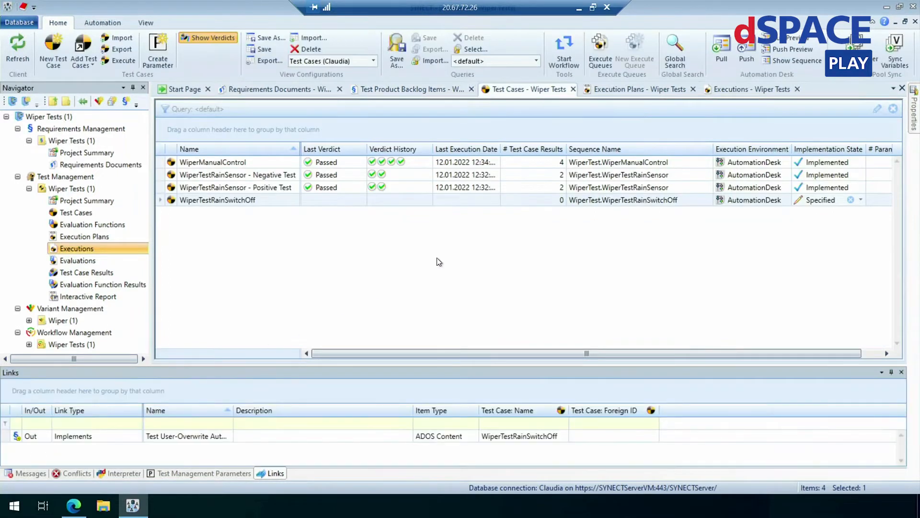
pyautogui.moveTo(580, 222)
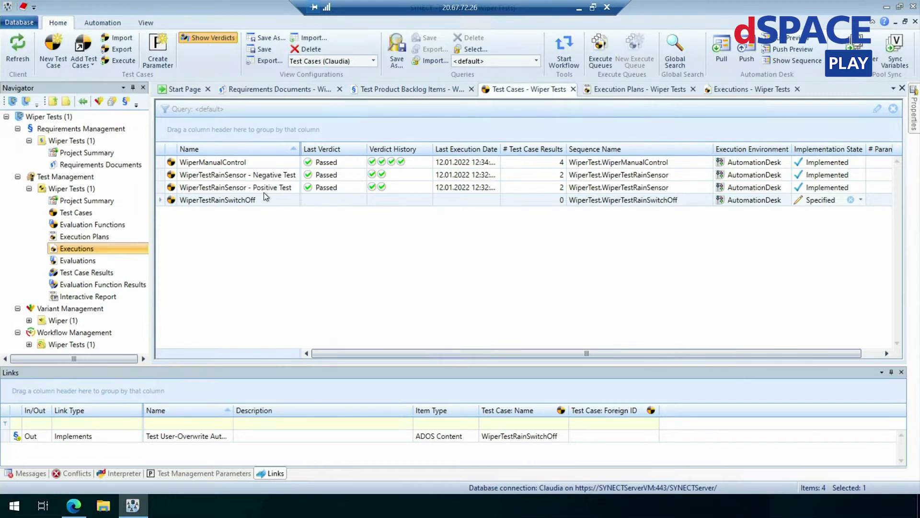
pyautogui.moveTo(163, 165)
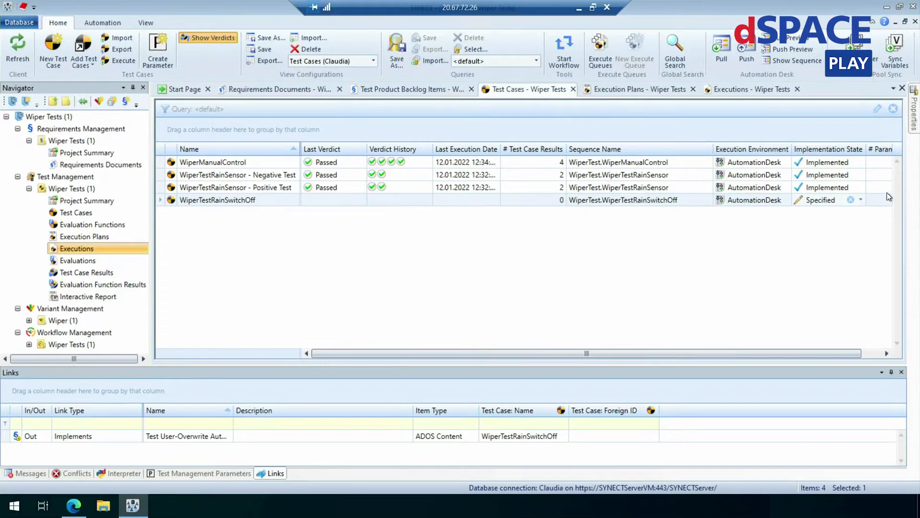
pyautogui.moveTo(787, 154)
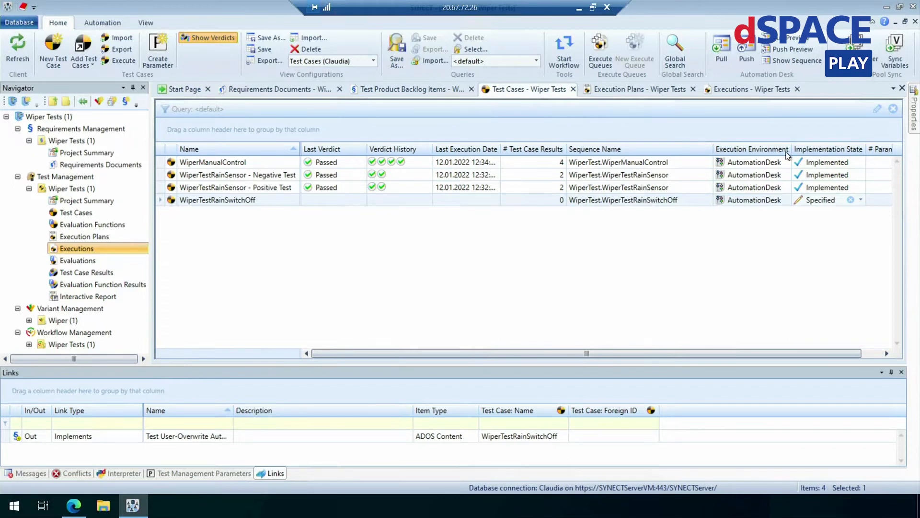
pyautogui.moveTo(819, 191)
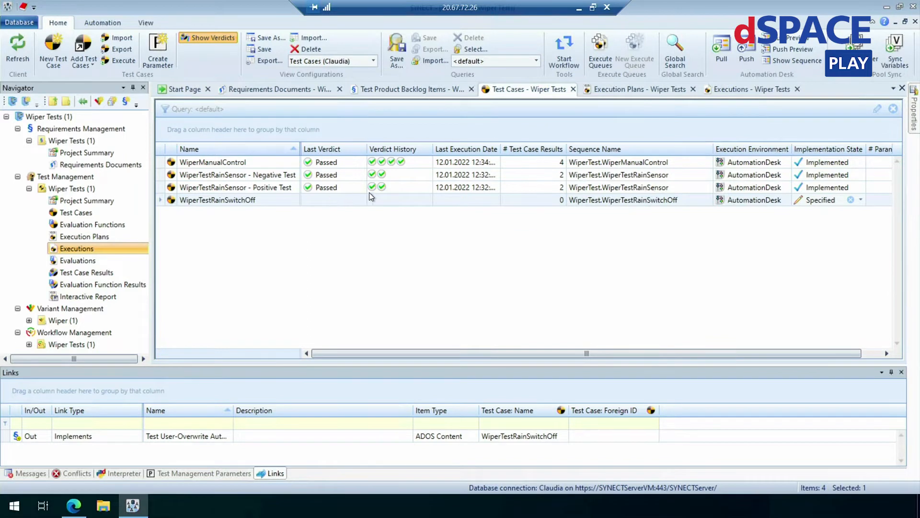
pyautogui.moveTo(426, 195)
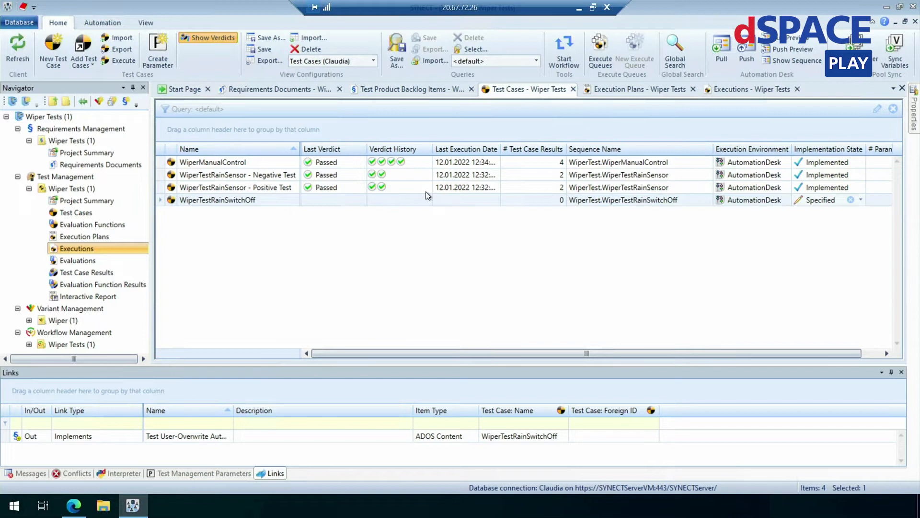
pyautogui.moveTo(179, 199)
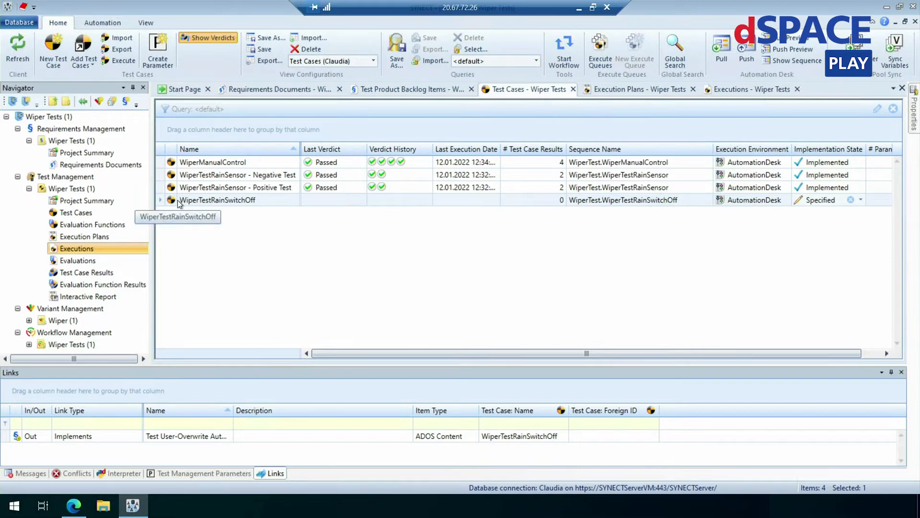
pyautogui.moveTo(163, 202)
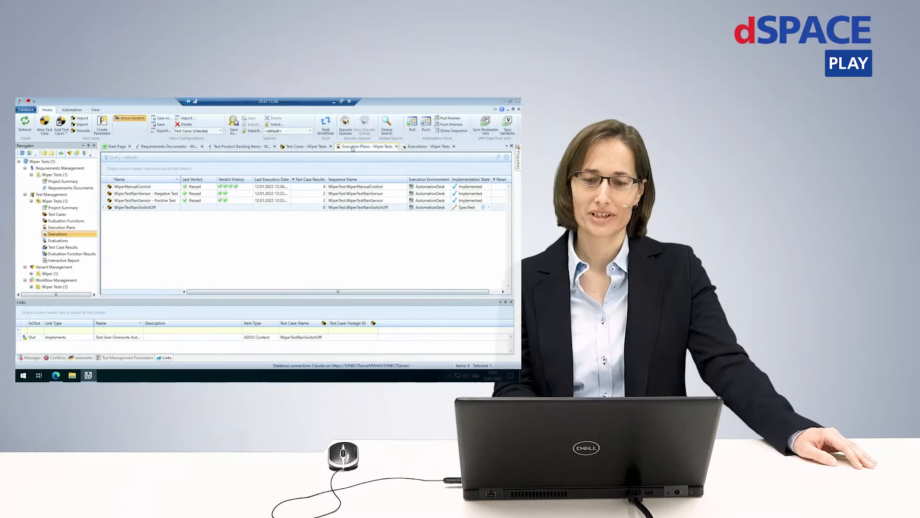
# Step: Open the Wiper Tests execution plans and select All Implemented Tests
pyautogui.click(365, 146)
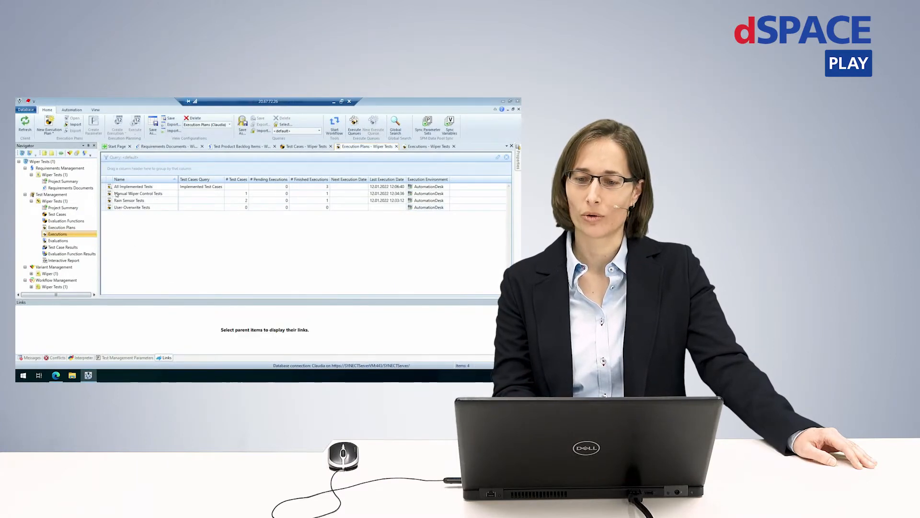
pyautogui.click(133, 186)
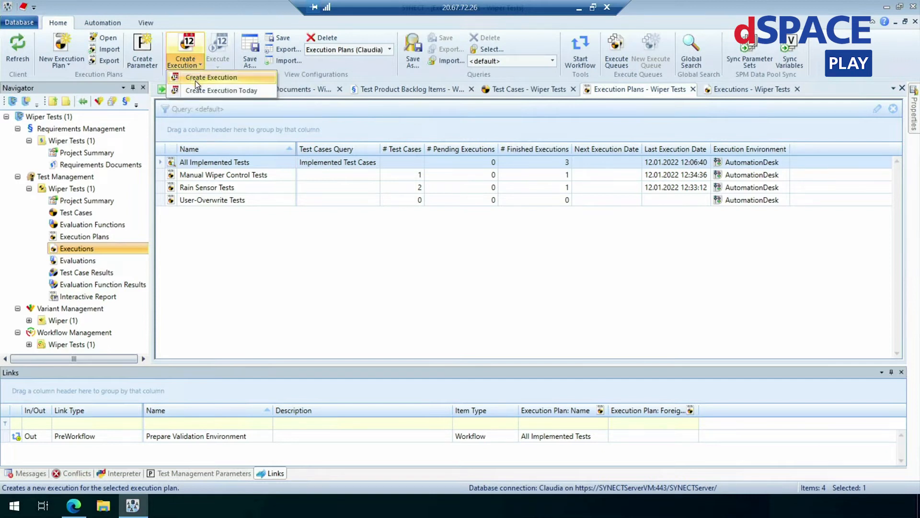
# Step: Plan an All Implemented Tests execution for 13.01.2022 at 22:00
pyautogui.click(210, 77)
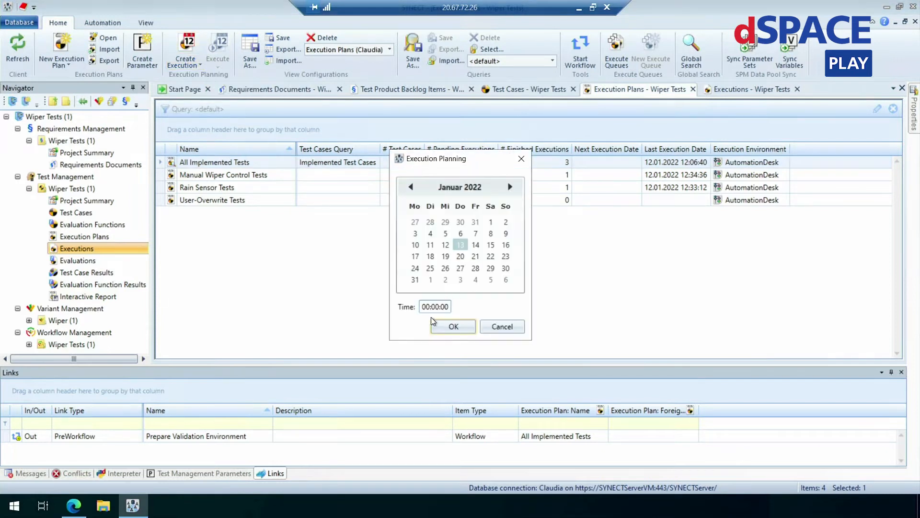
pyautogui.click(429, 306)
pyautogui.write('22')
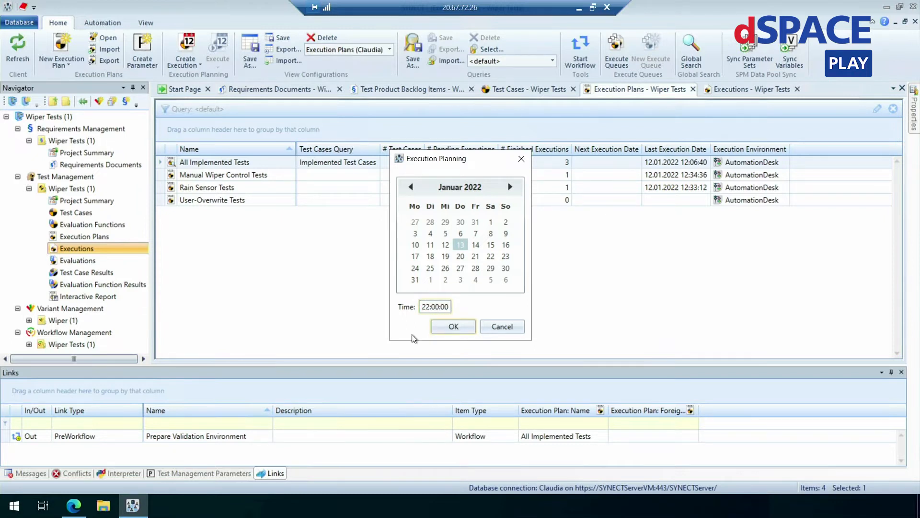
pyautogui.click(453, 327)
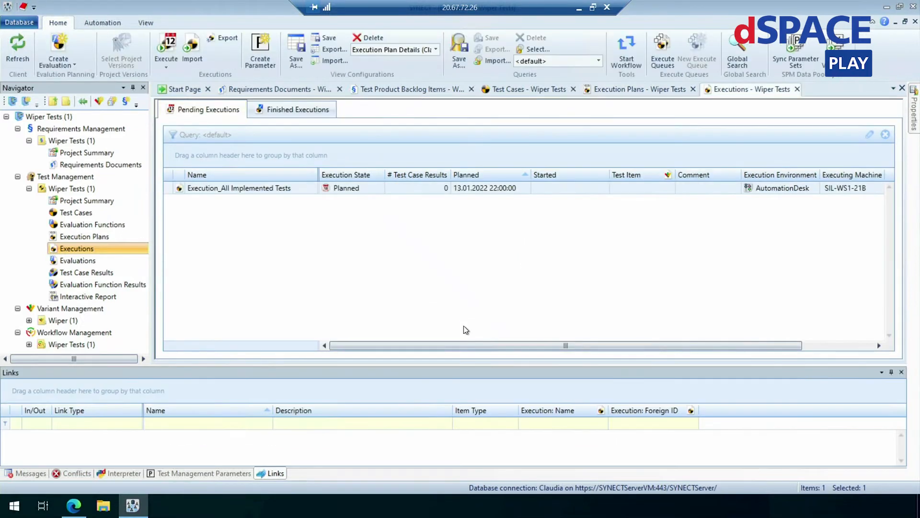
pyautogui.moveTo(869, 196)
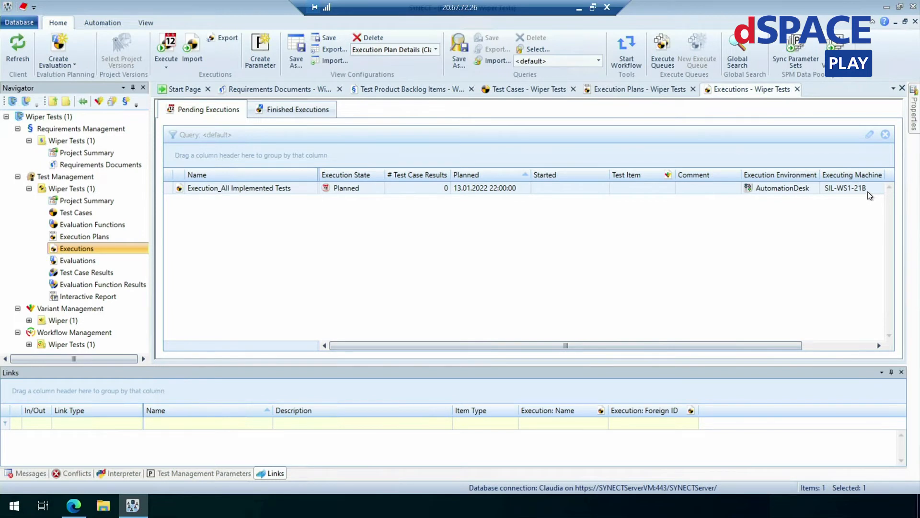
pyautogui.moveTo(831, 235)
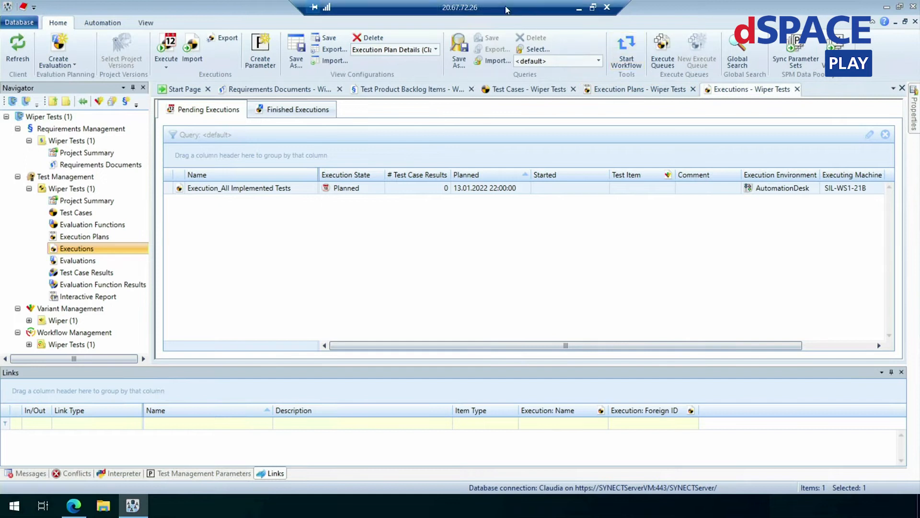
pyautogui.moveTo(593, 7)
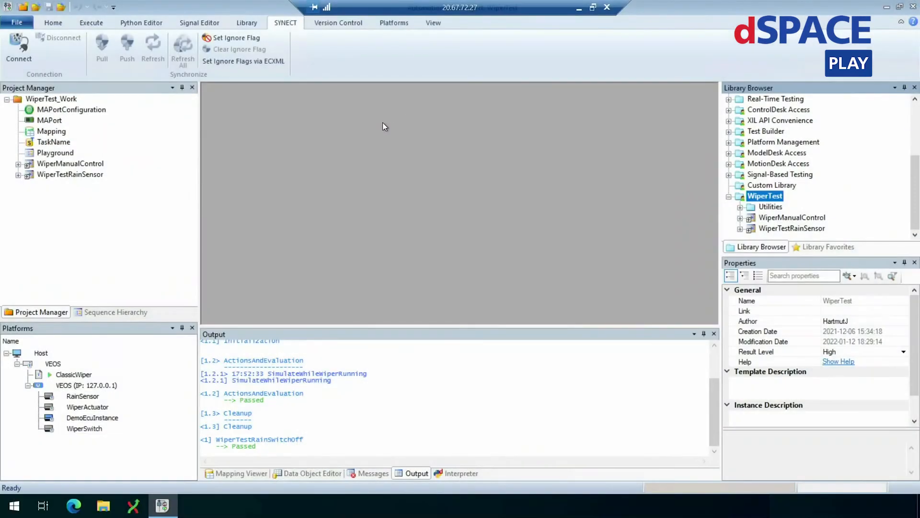
pyautogui.moveTo(92, 94)
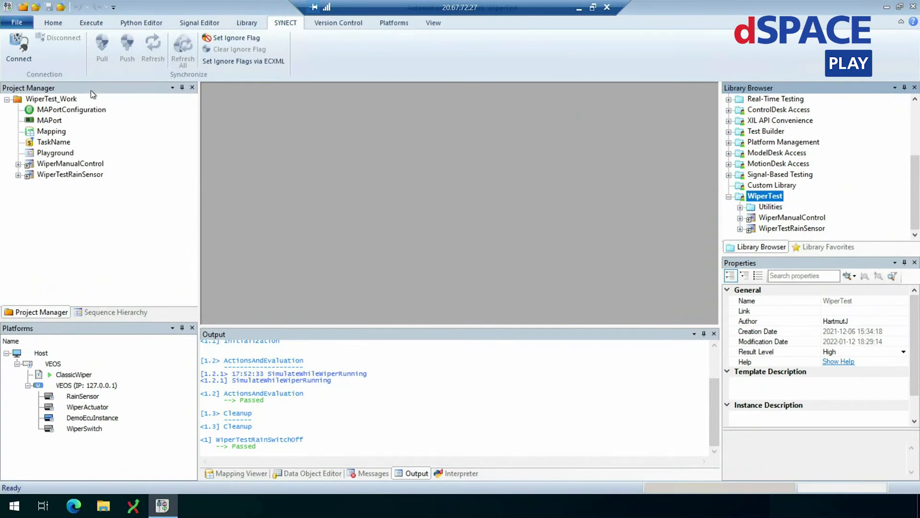
# Step: Connect AutomationDesk to the SYNECT server's Wiper Tests workspace and project
pyautogui.click(18, 48)
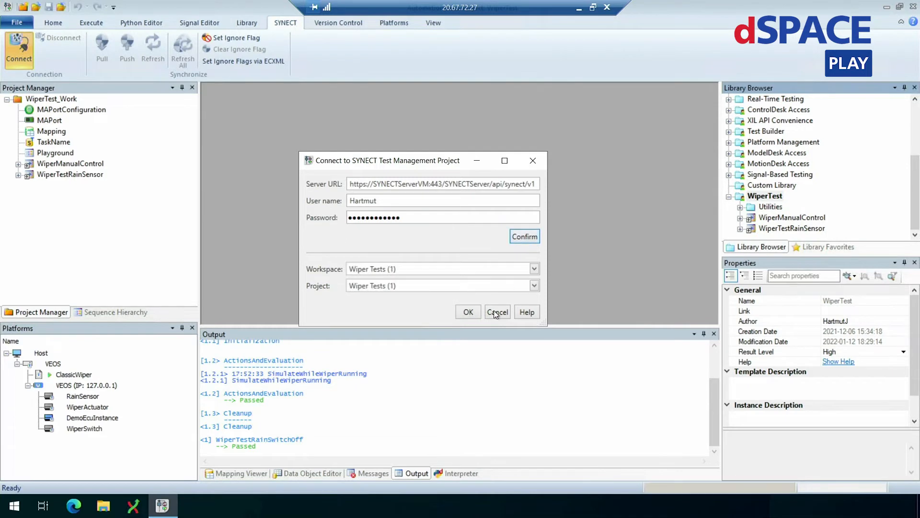
pyautogui.click(498, 312)
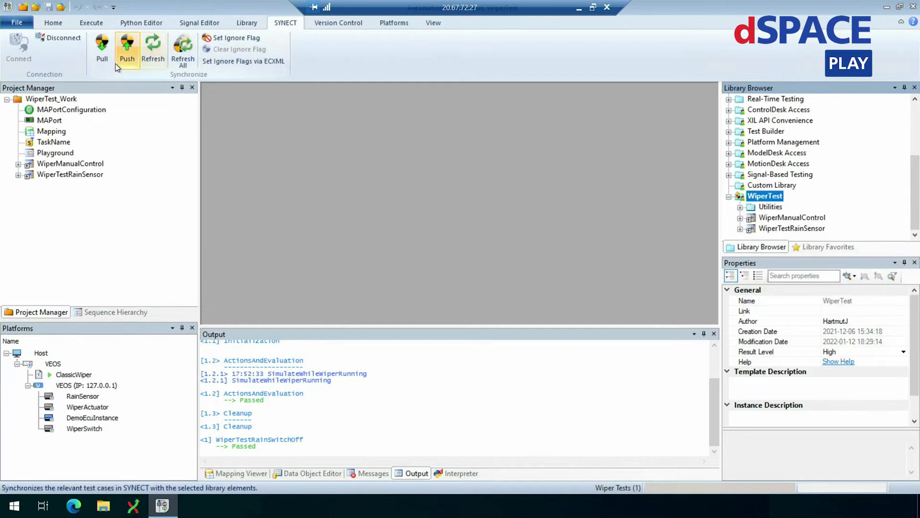
pyautogui.moveTo(102, 48)
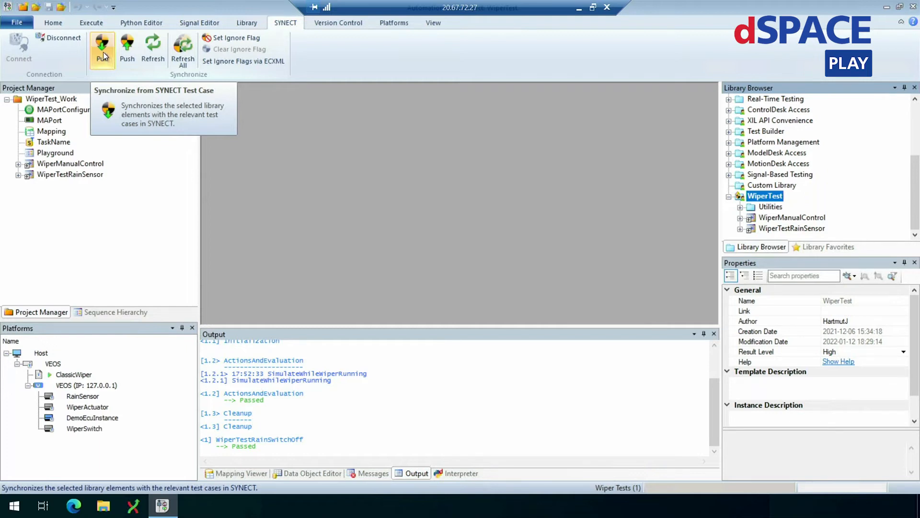
pyautogui.click(102, 45)
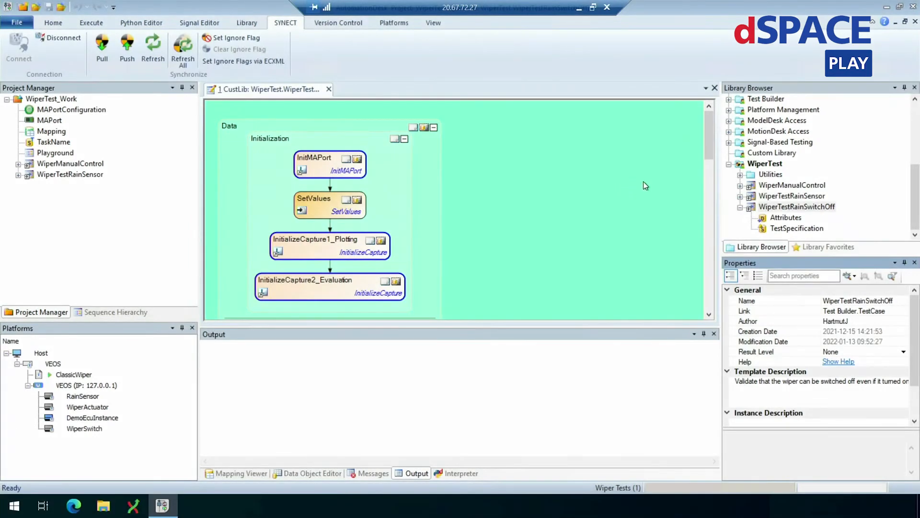
pyautogui.moveTo(689, 158)
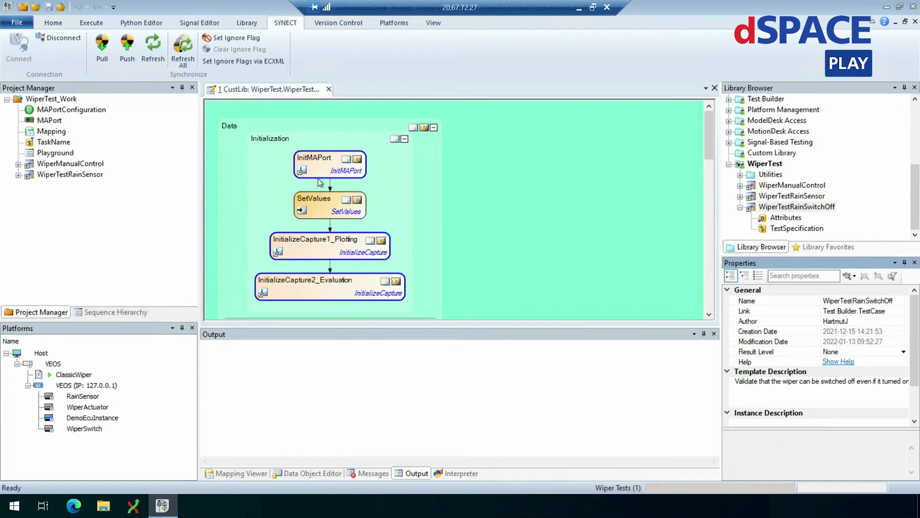
pyautogui.moveTo(684, 155)
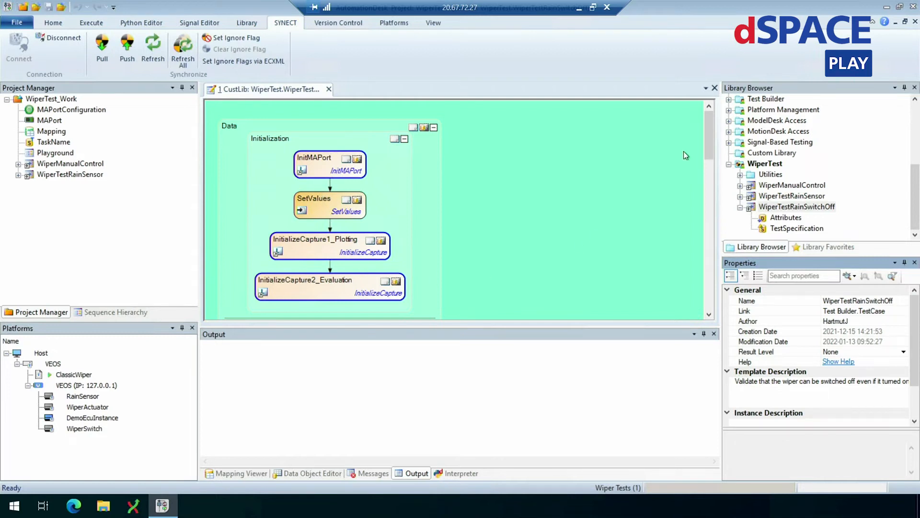
pyautogui.scroll(-3)
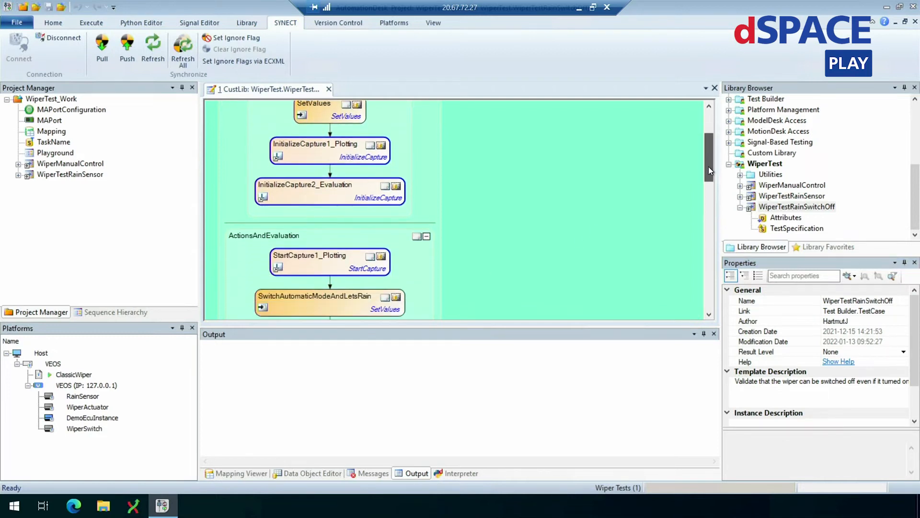
pyautogui.scroll(-3)
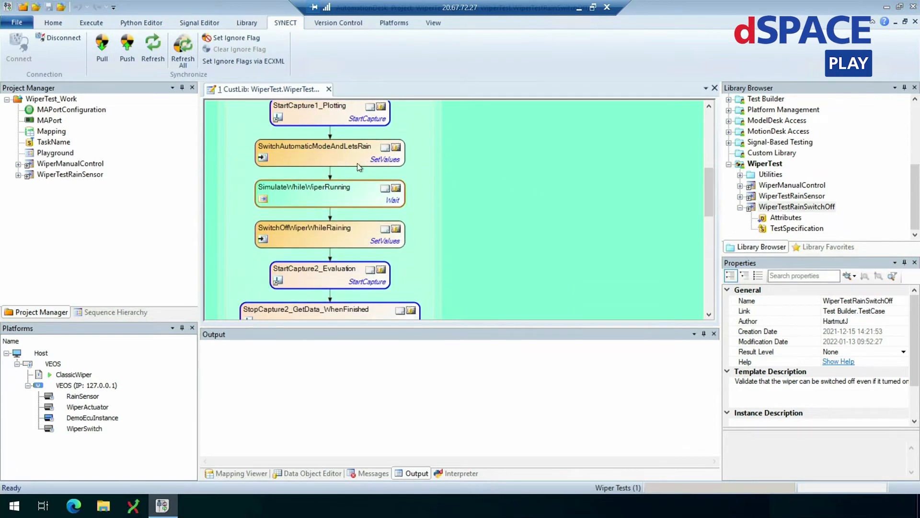
pyautogui.scroll(-3)
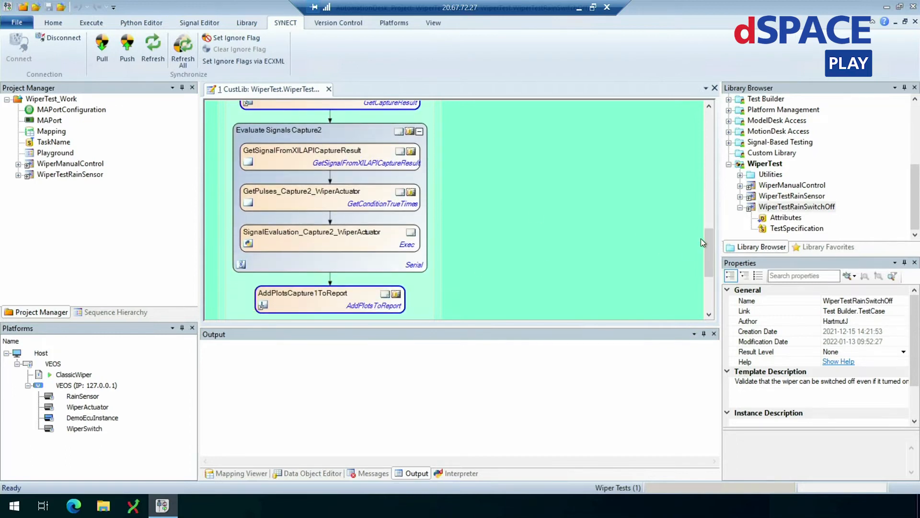
pyautogui.scroll(-3)
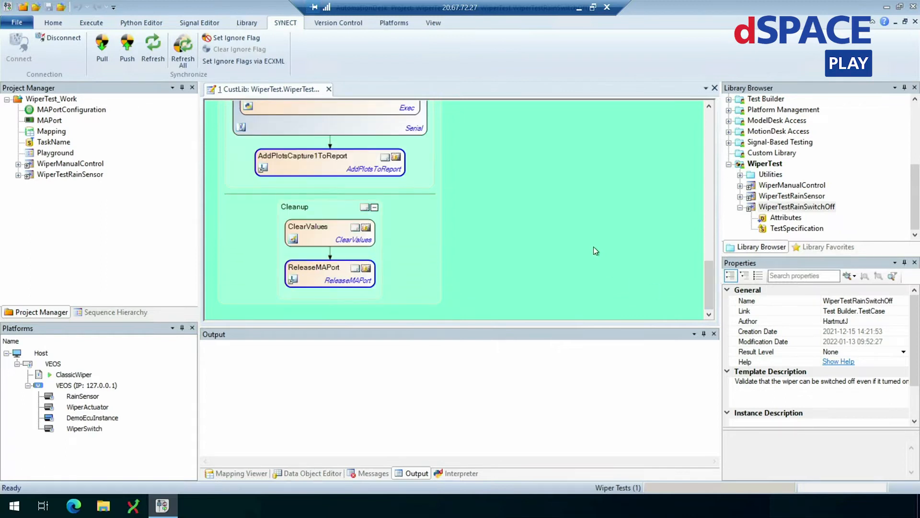
pyautogui.moveTo(764, 185)
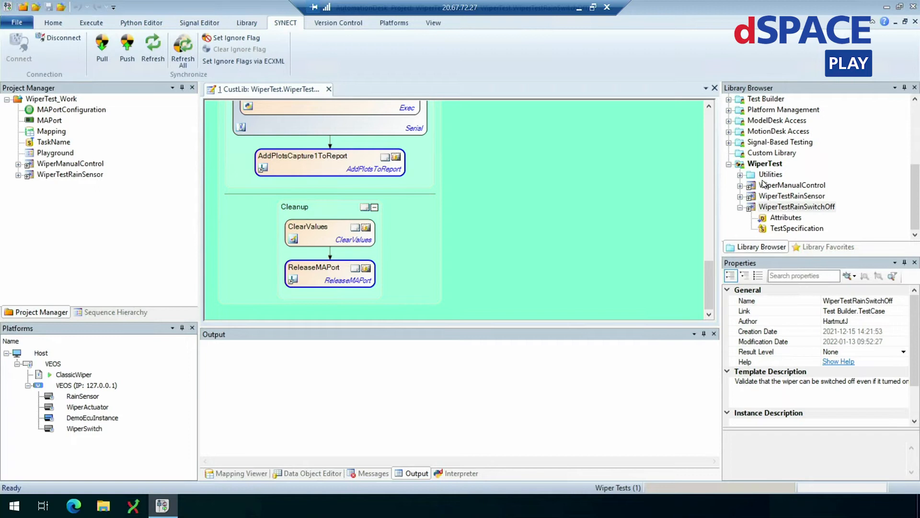
pyautogui.click(797, 206)
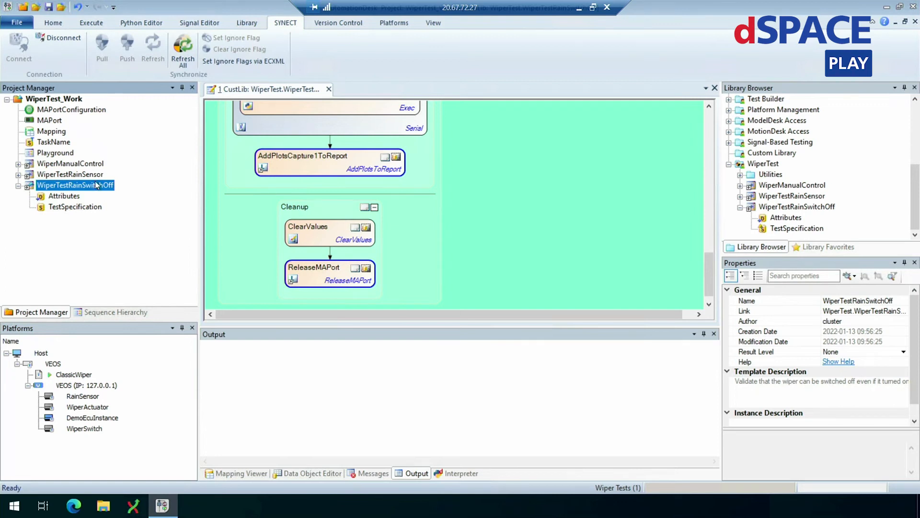
# Step: Execute WiperTestRainSwitchOff to a passing report, then open the WiperTest library folder
pyautogui.click(90, 23)
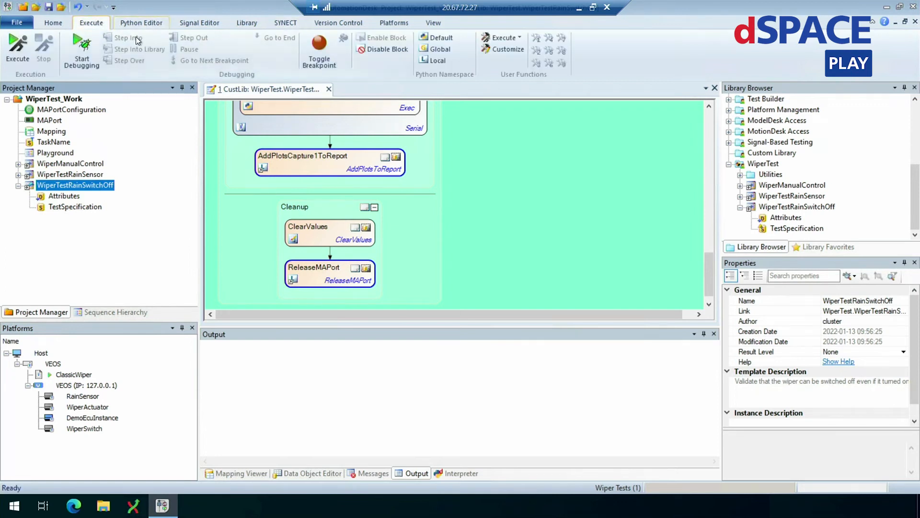
pyautogui.click(17, 46)
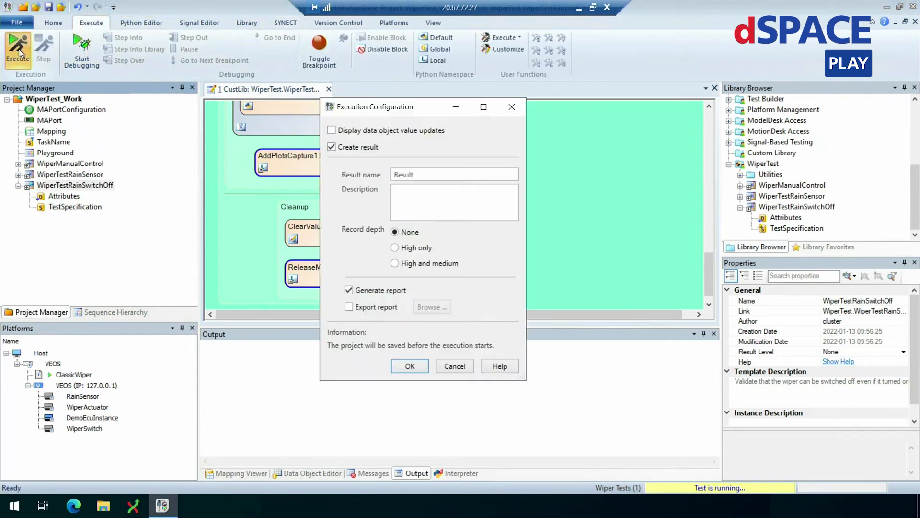
pyautogui.click(410, 365)
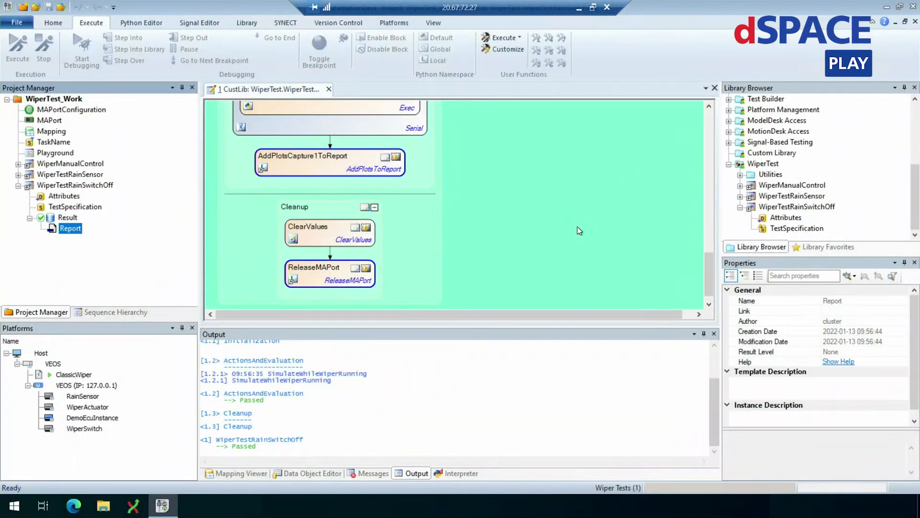
pyautogui.moveTo(766, 172)
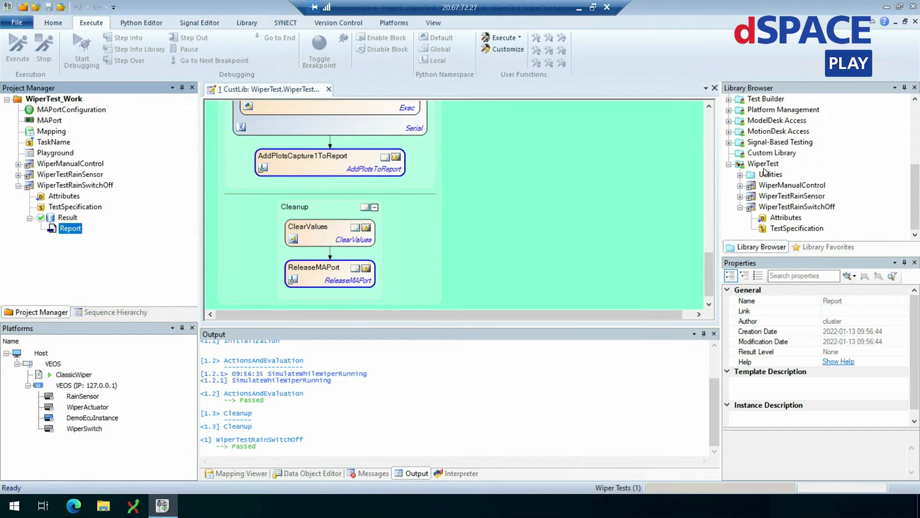
pyautogui.rightClick(760, 164)
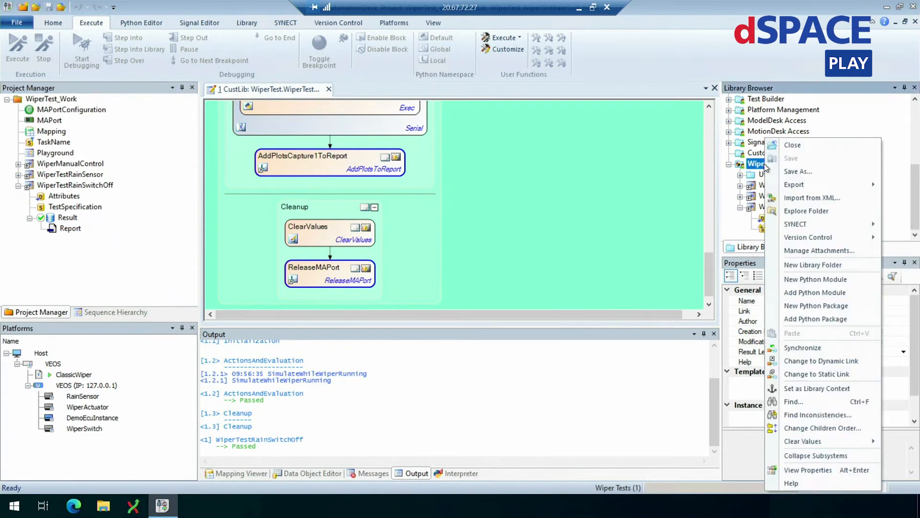
pyautogui.moveTo(807, 211)
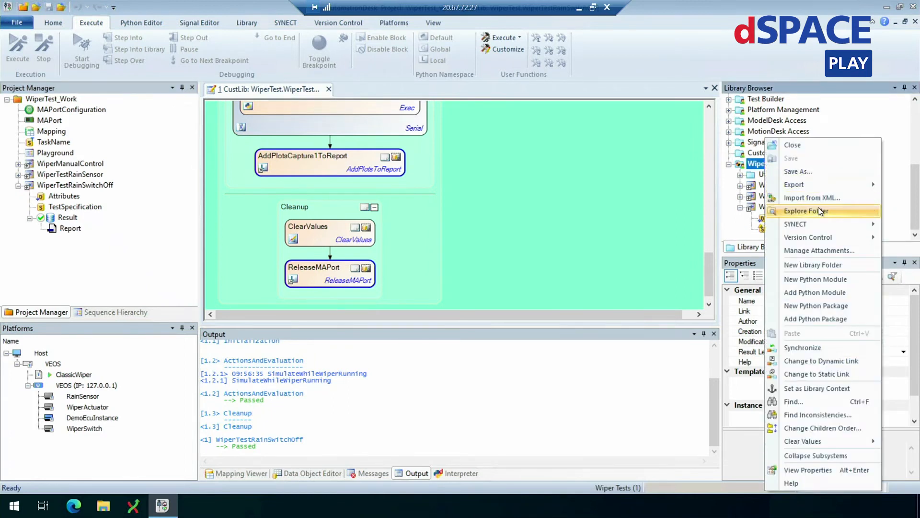
pyautogui.click(806, 211)
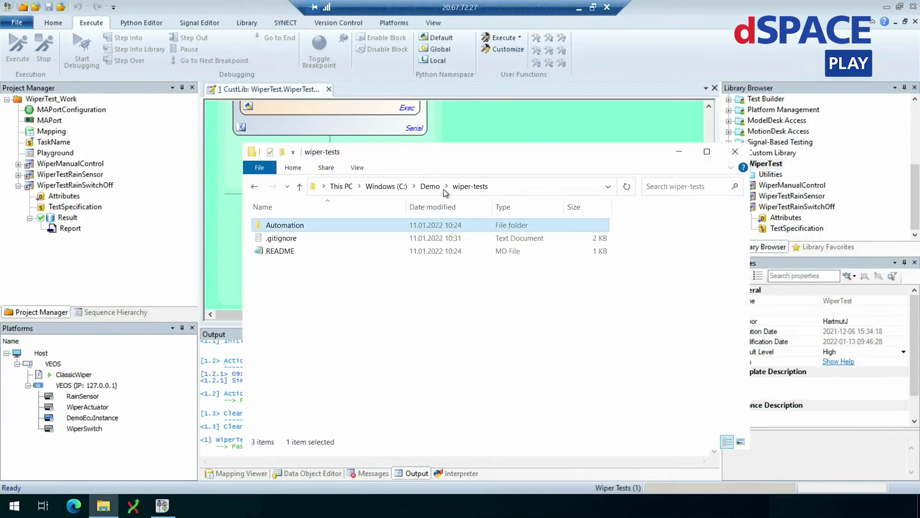
# Step: Select the Automation folder and bring up its Git commit actions
pyautogui.click(284, 224)
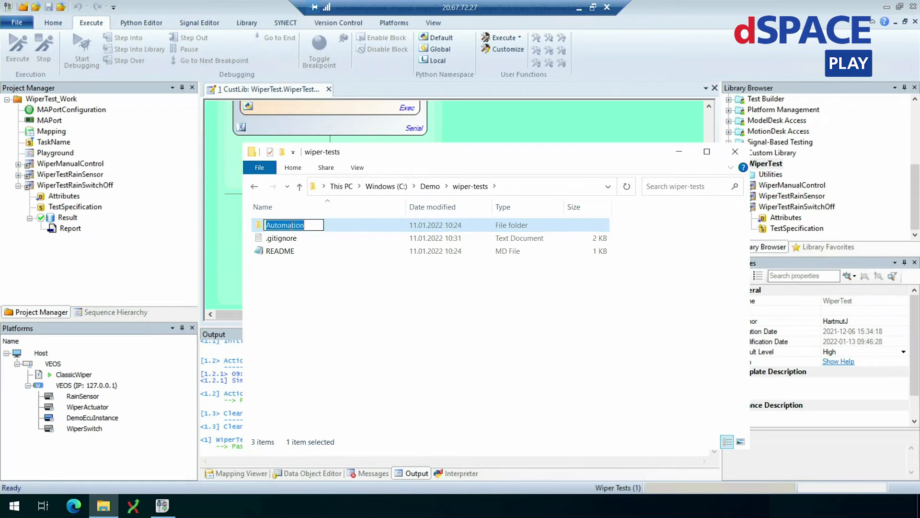
pyautogui.rightClick(284, 225)
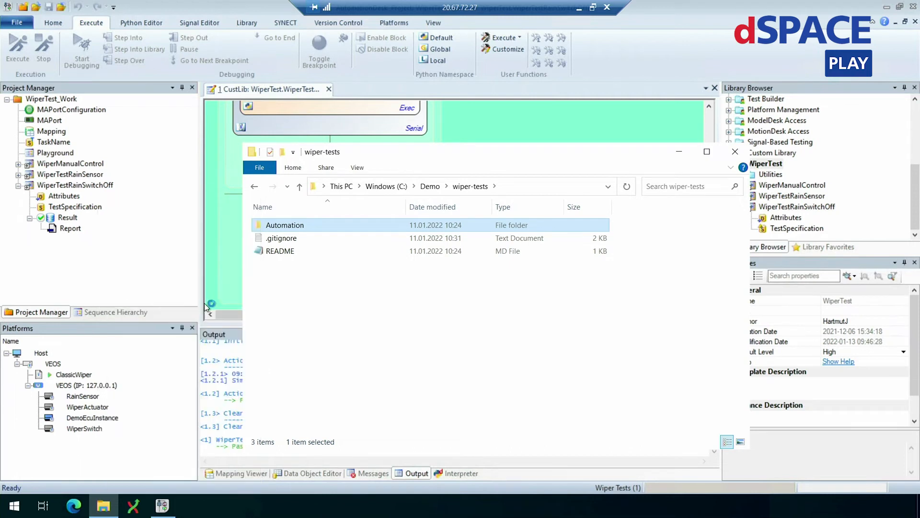
pyautogui.moveTo(493, 327)
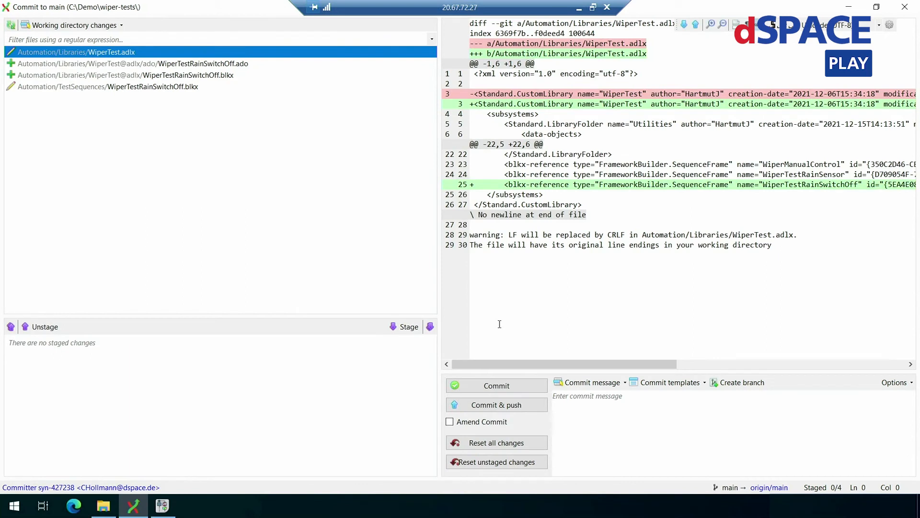
pyautogui.moveTo(325, 259)
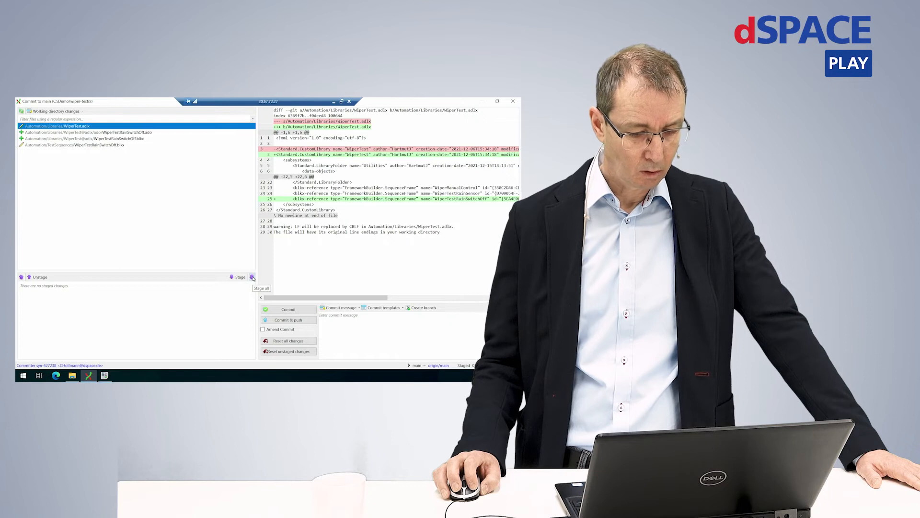
# Step: Stage all four changed files and commit with message 'WiperTestRainSwitchOff'
pyautogui.click(252, 277)
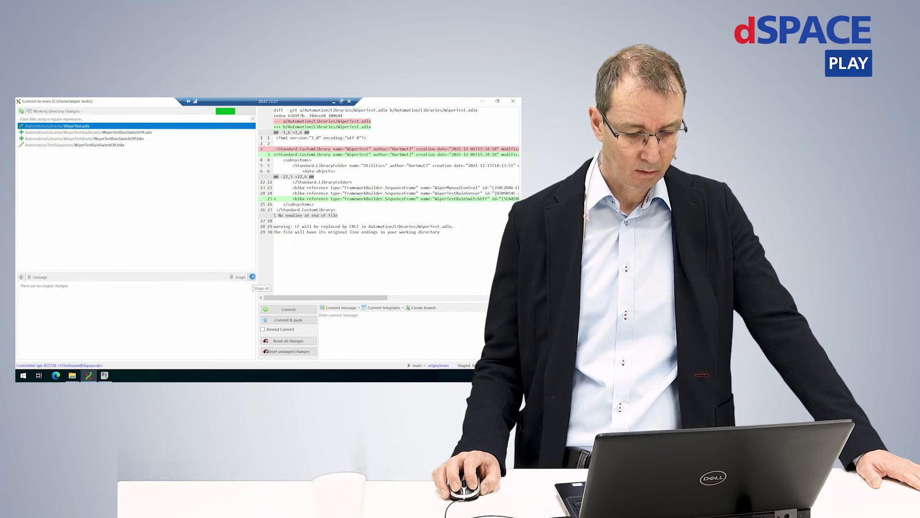
pyautogui.click(252, 277)
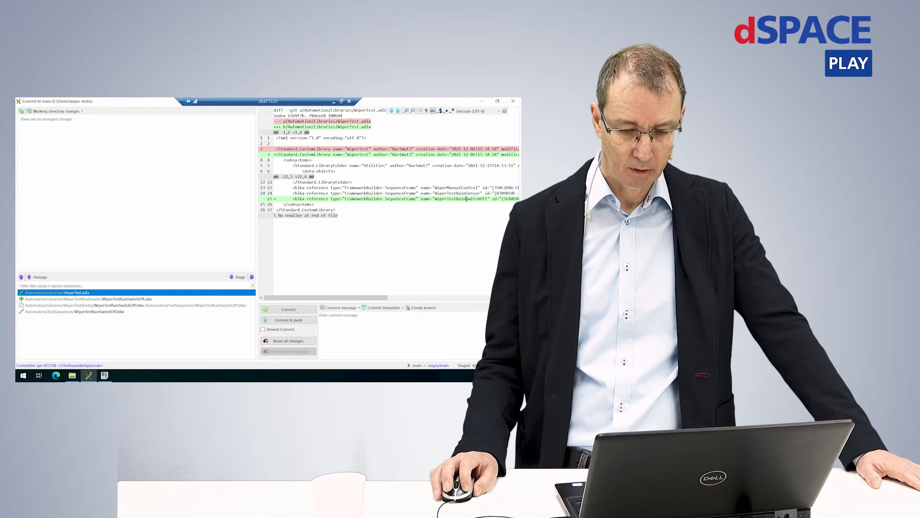
pyautogui.doubleClick(461, 198)
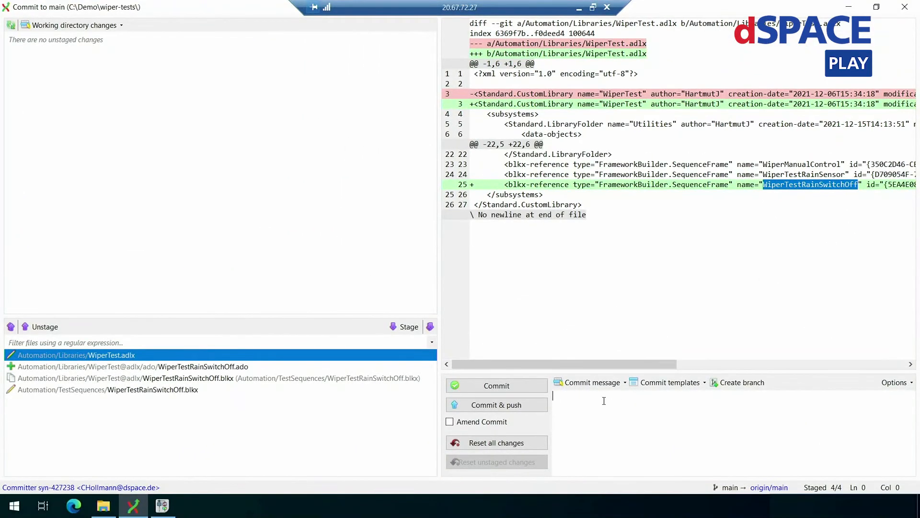
pyautogui.write('WiperTestRainSwitchOff')
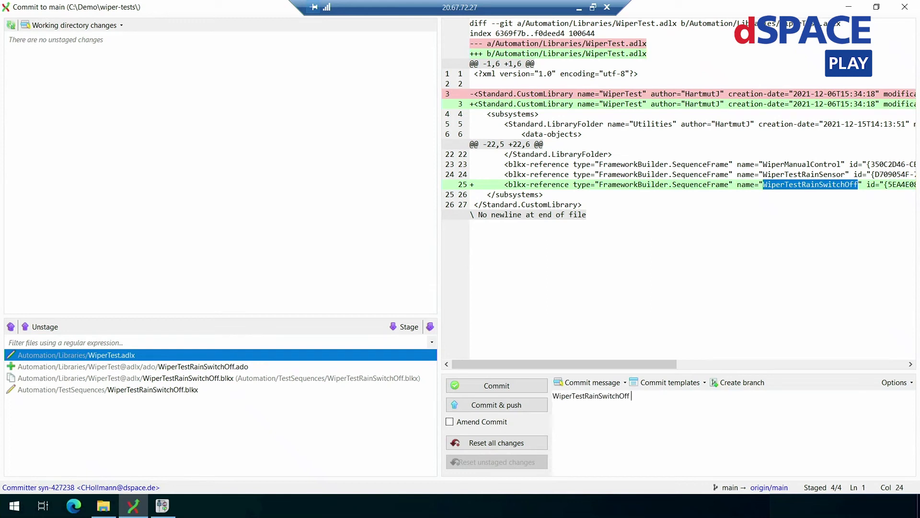
pyautogui.click(496, 404)
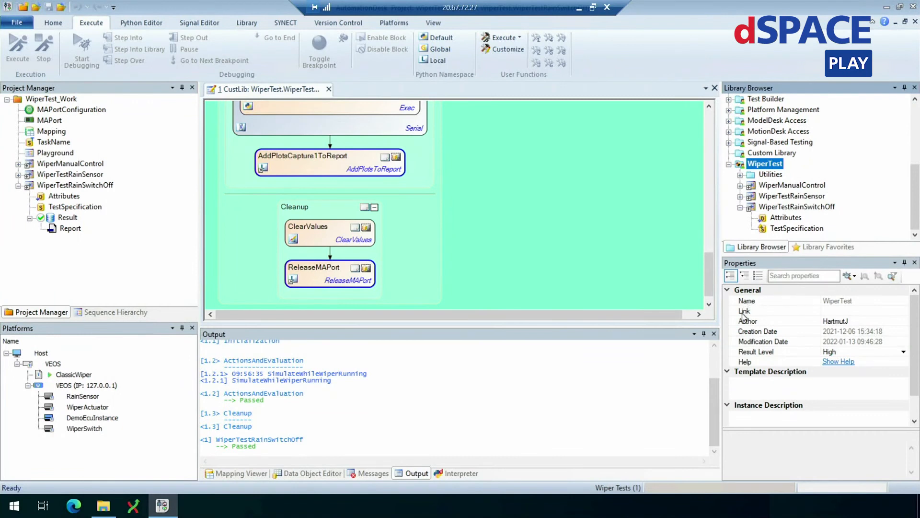
pyautogui.moveTo(891, 318)
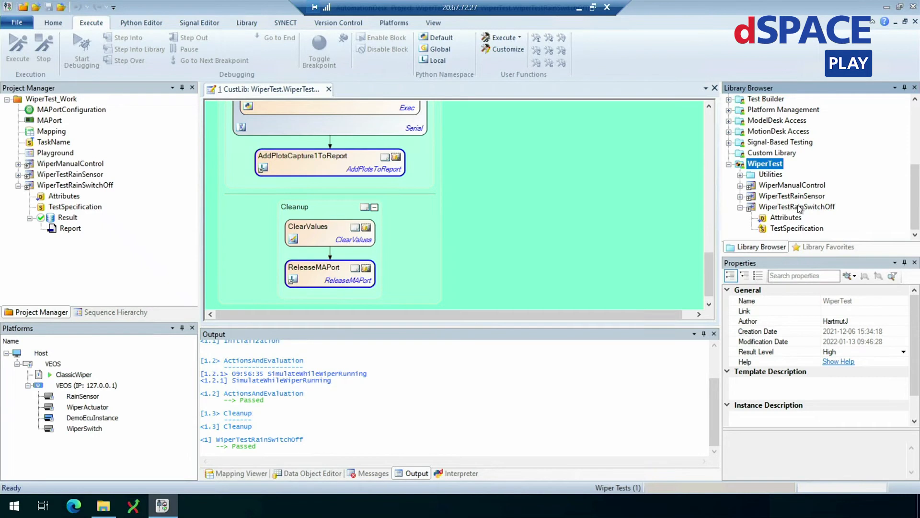
# Step: Set WiperTestRainSwitchOff's Implementation State property to Implemented
pyautogui.click(796, 206)
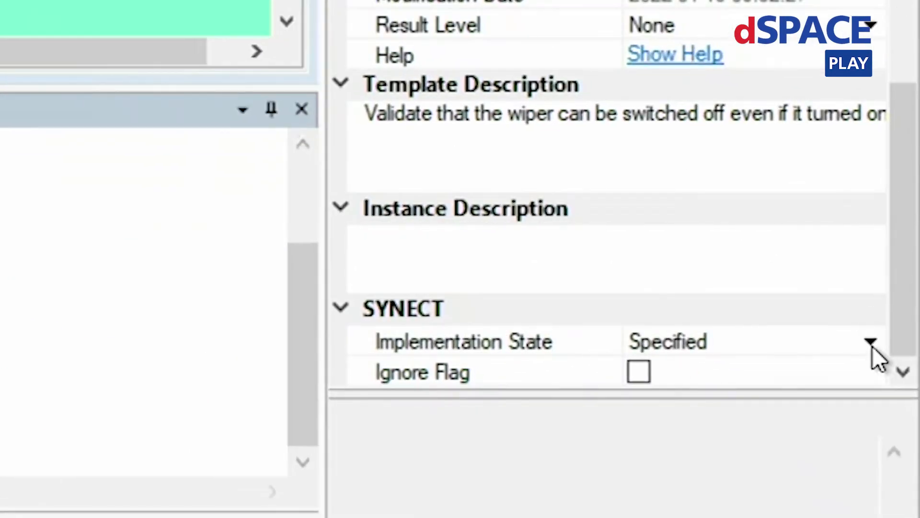
pyautogui.click(870, 342)
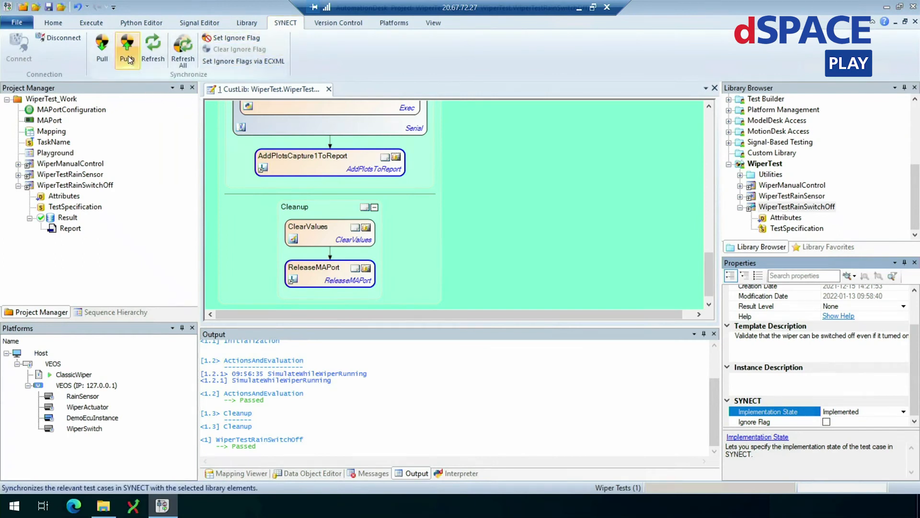
pyautogui.moveTo(129, 52)
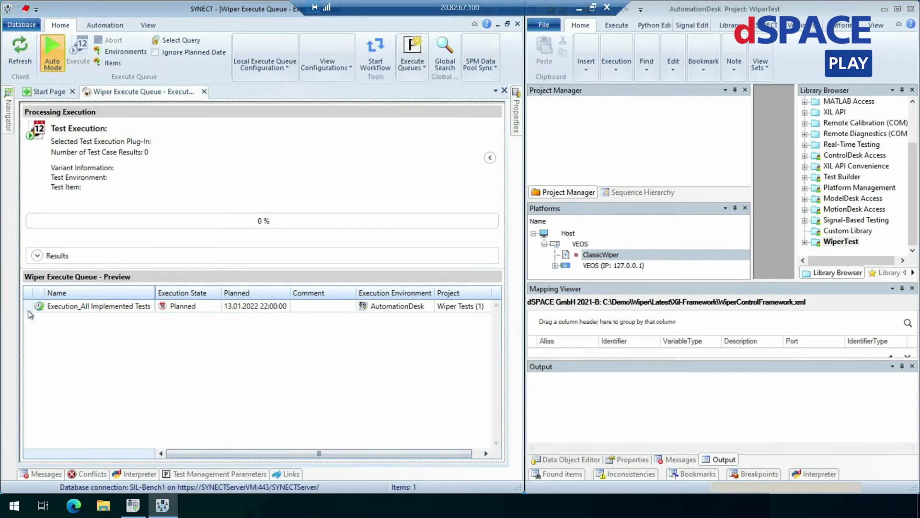
pyautogui.moveTo(164, 317)
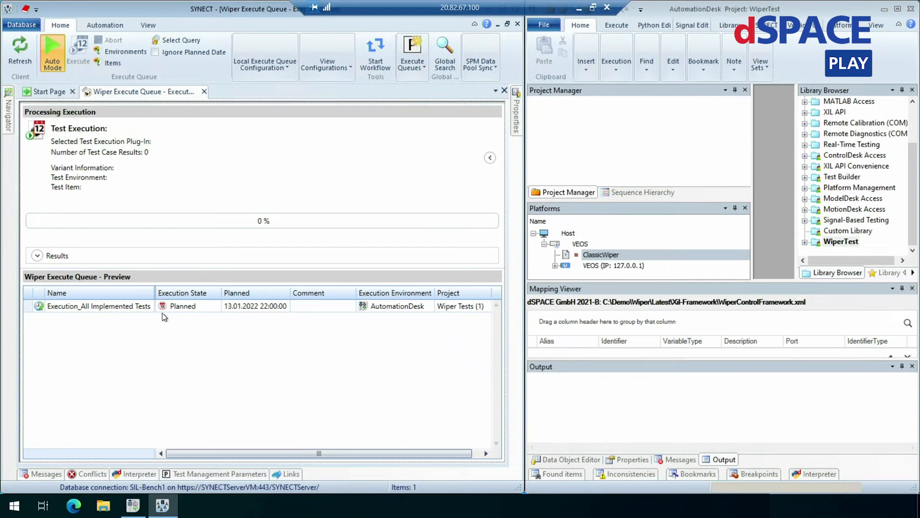
pyautogui.moveTo(239, 321)
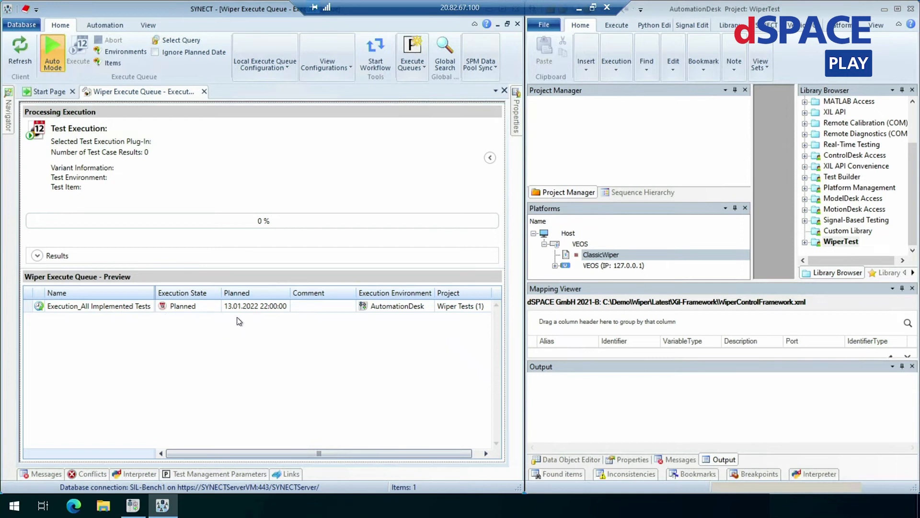
pyautogui.moveTo(242, 282)
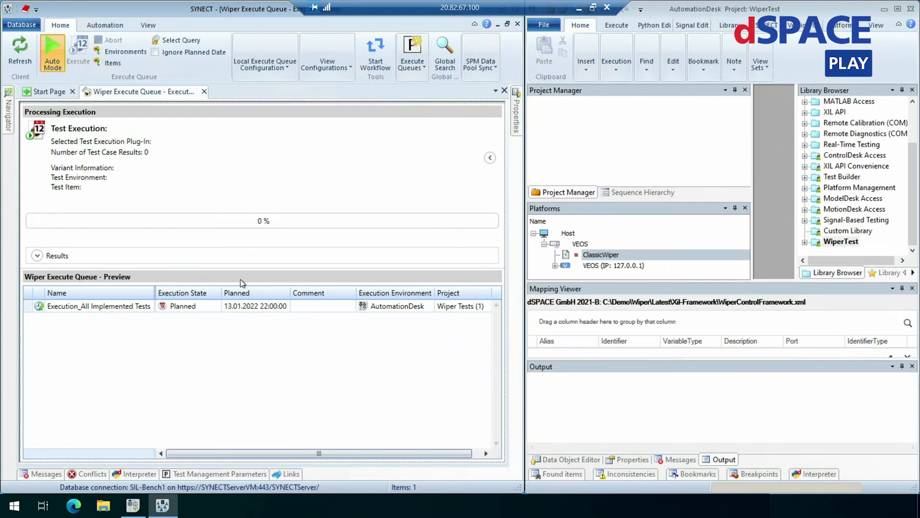
pyautogui.moveTo(157, 56)
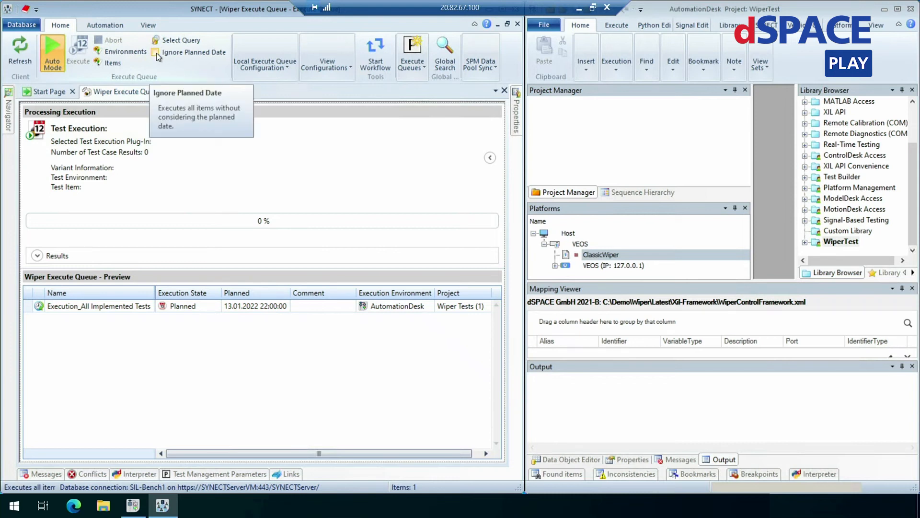
# Step: Enable Ignore Planned Date to run the queued execution now and expand its results
pyautogui.click(155, 52)
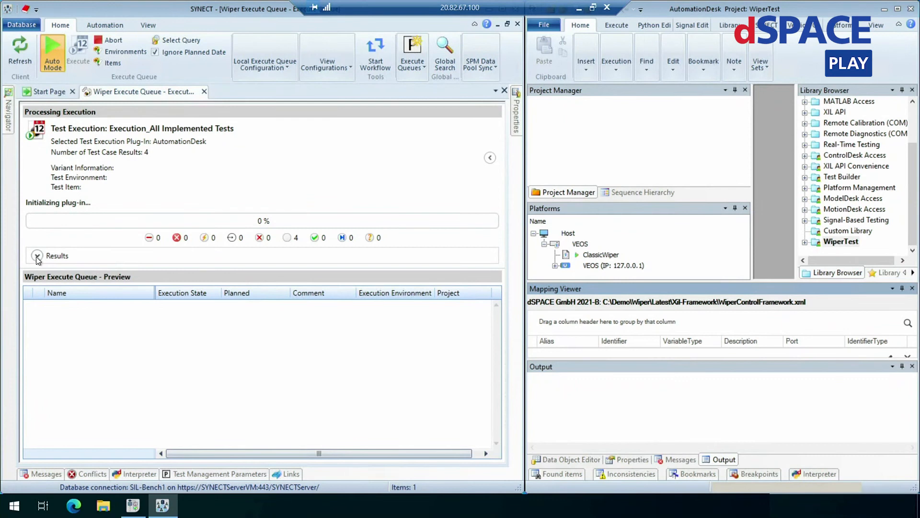
pyautogui.click(37, 255)
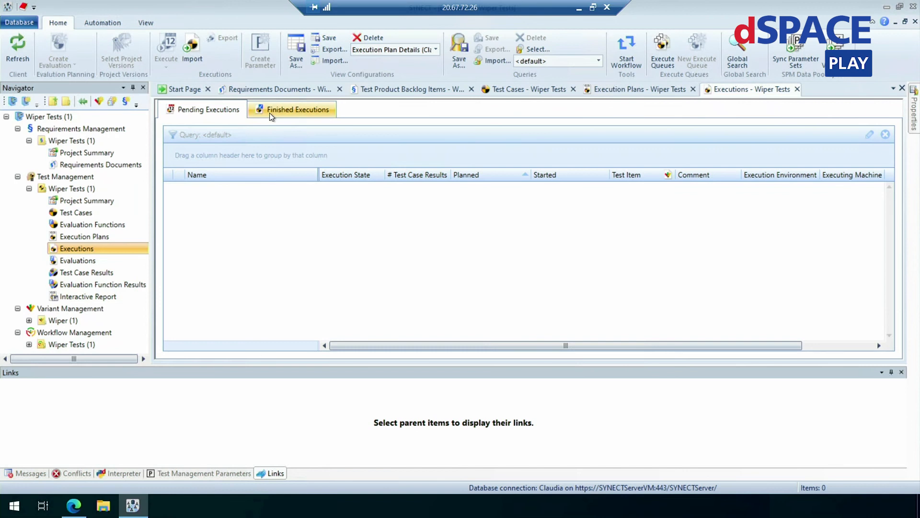
# Step: Select the latest 100%-passing All Implemented Tests execution, then view the Wiper Tests dashboard
pyautogui.click(298, 109)
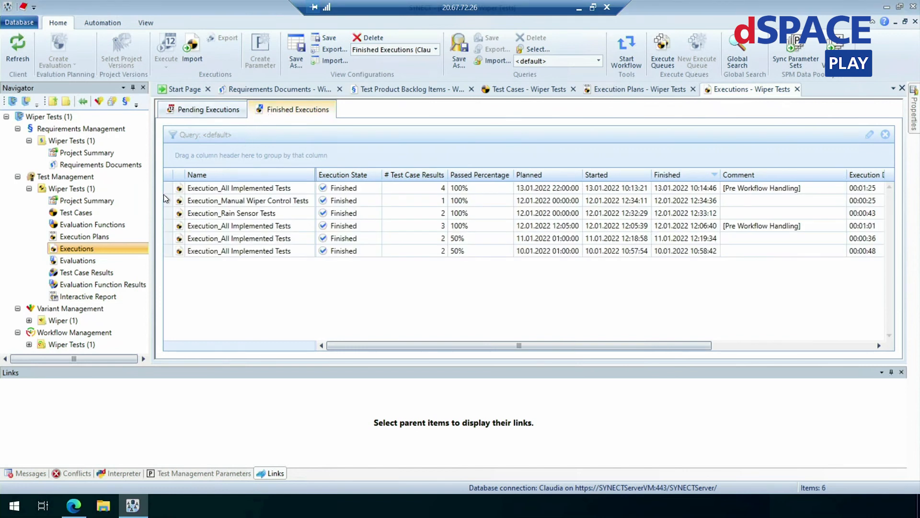
pyautogui.click(239, 188)
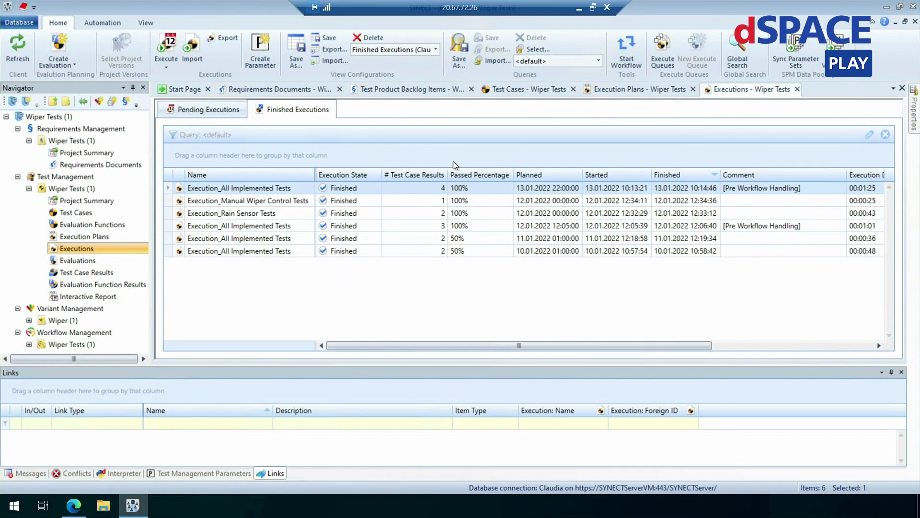
pyautogui.moveTo(451, 168)
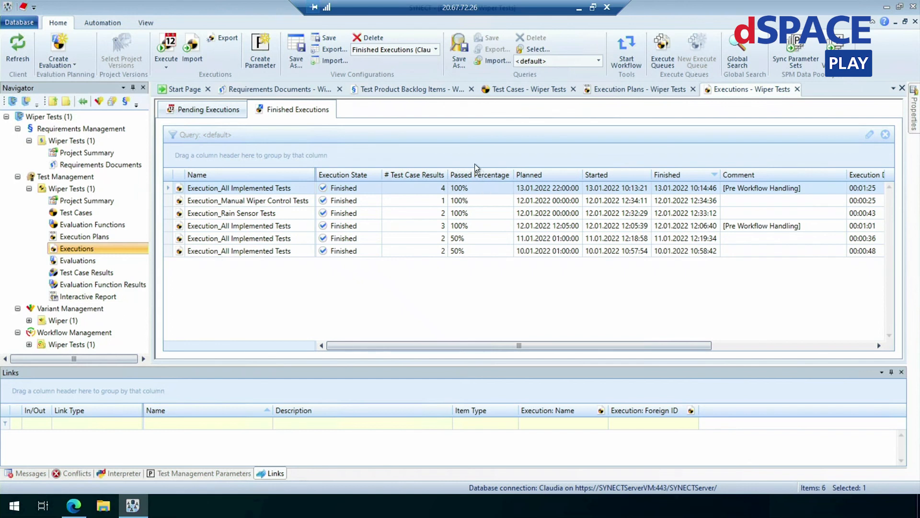
pyautogui.moveTo(241, 395)
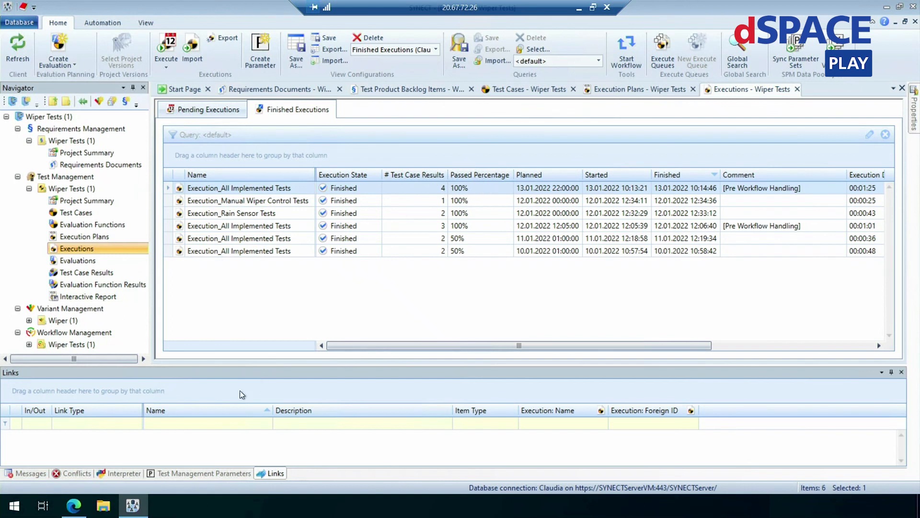
pyautogui.click(74, 506)
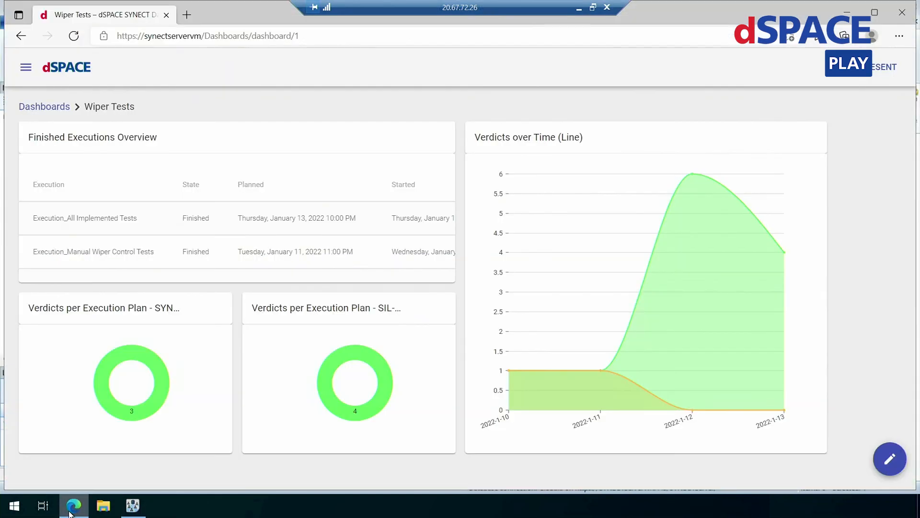